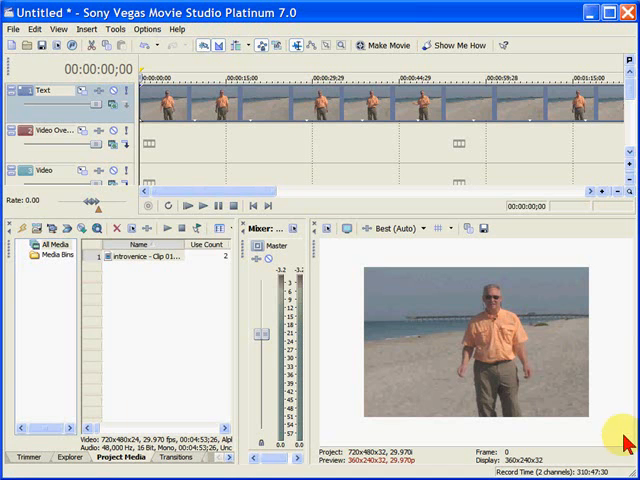
Bring up the context menu for the beach video event on the timeline.
{"action": "left_click", "coordinate": [152, 112]}
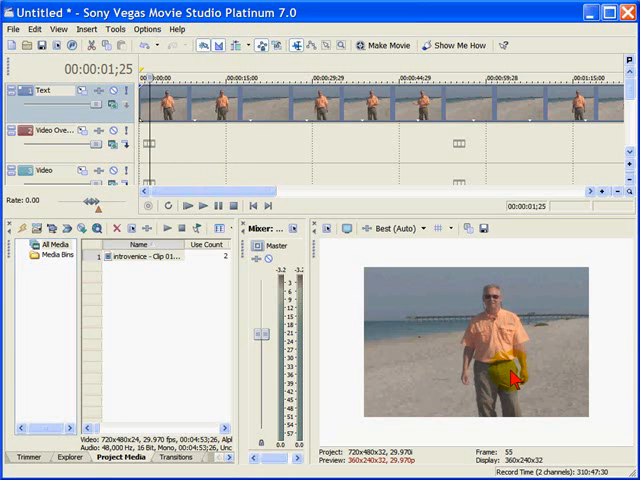
{"action": "mouse_move", "coordinate": [512, 382]}
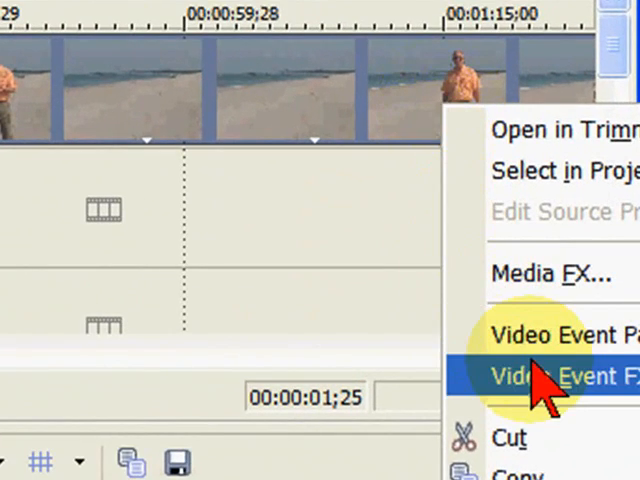
Open Video Event Pan/Crop for the beach clip and show its framing options menu.
{"action": "left_click", "coordinate": [560, 372]}
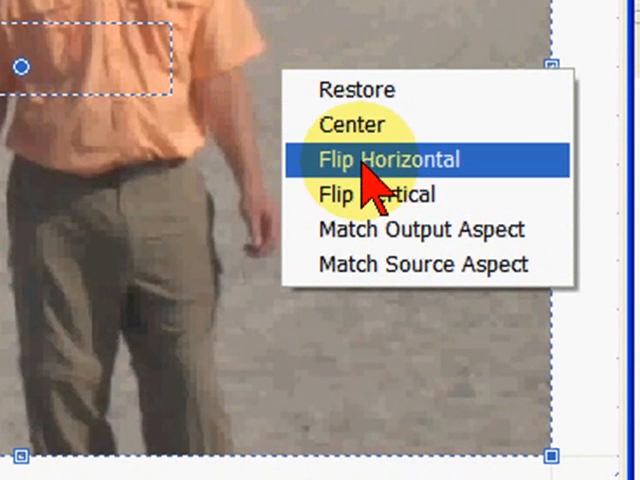
Apply Flip Horizontal so the pier and man appear mirrored in the preview.
{"action": "left_click", "coordinate": [392, 160]}
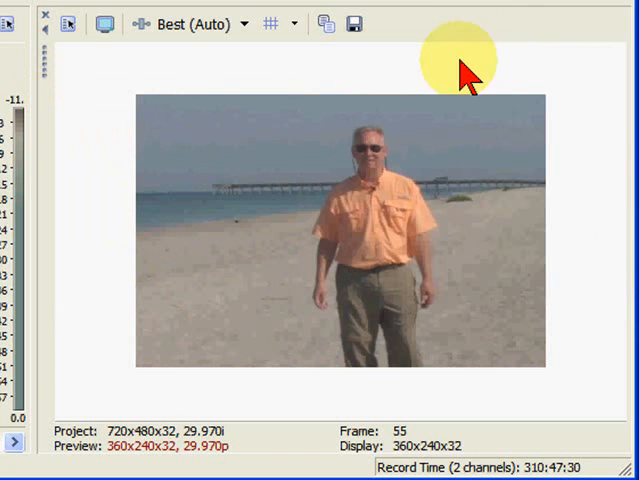
{"action": "mouse_move", "coordinate": [262, 196]}
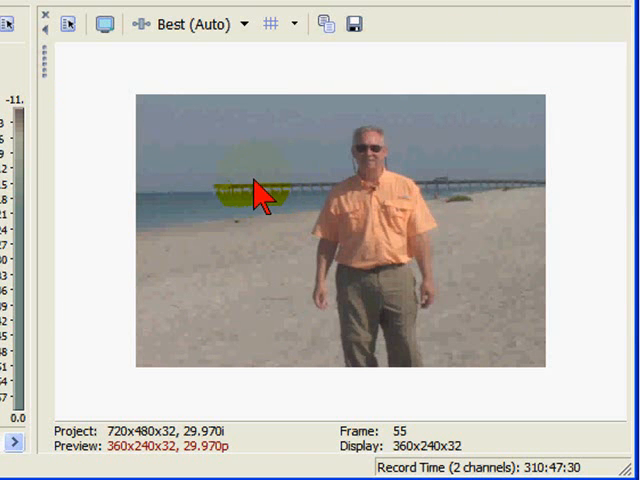